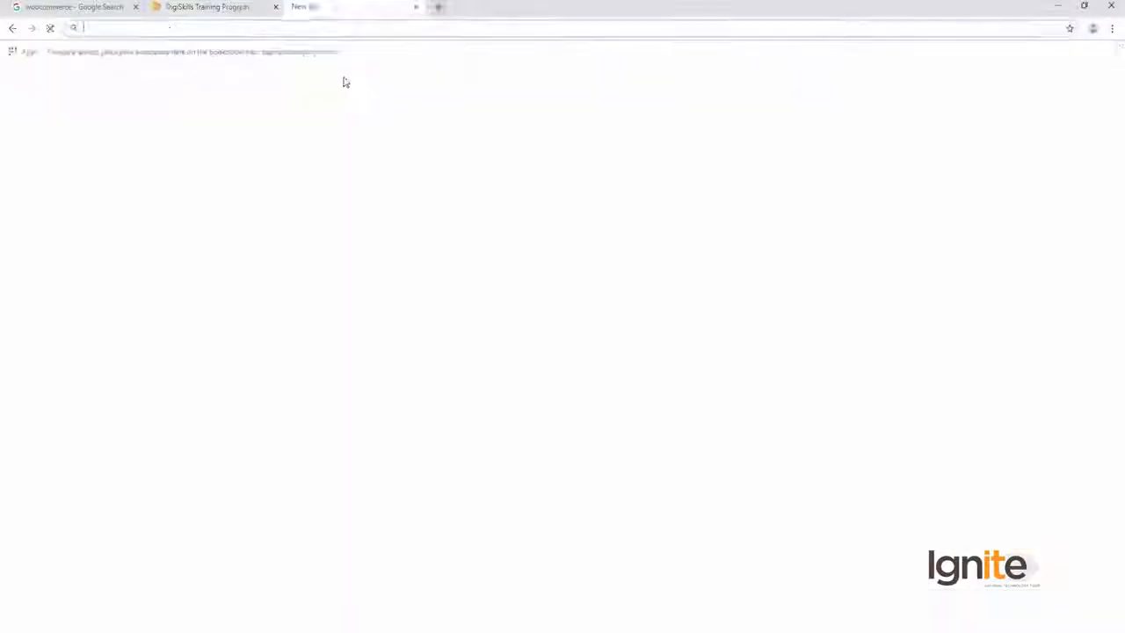
Load the site DIGIskillssaadhamid.000webhostapp.com in a new Chrome tab.
{"action": "type", "text": "DIGIskillssaadhamid.000webhostapp.com"}
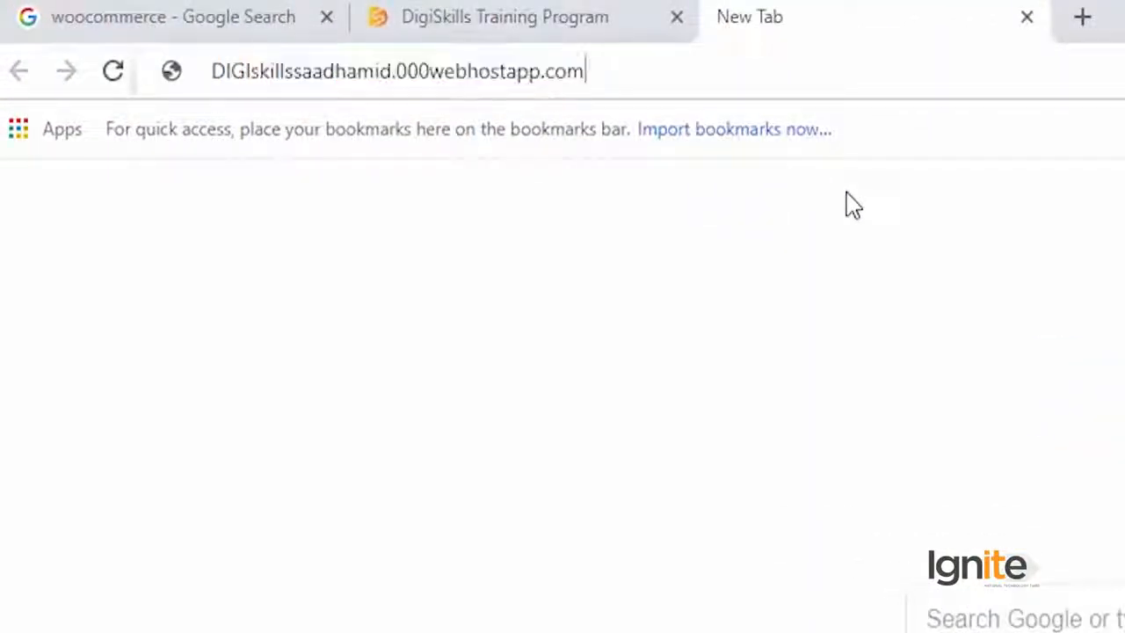
{"action": "key", "text": "Return"}
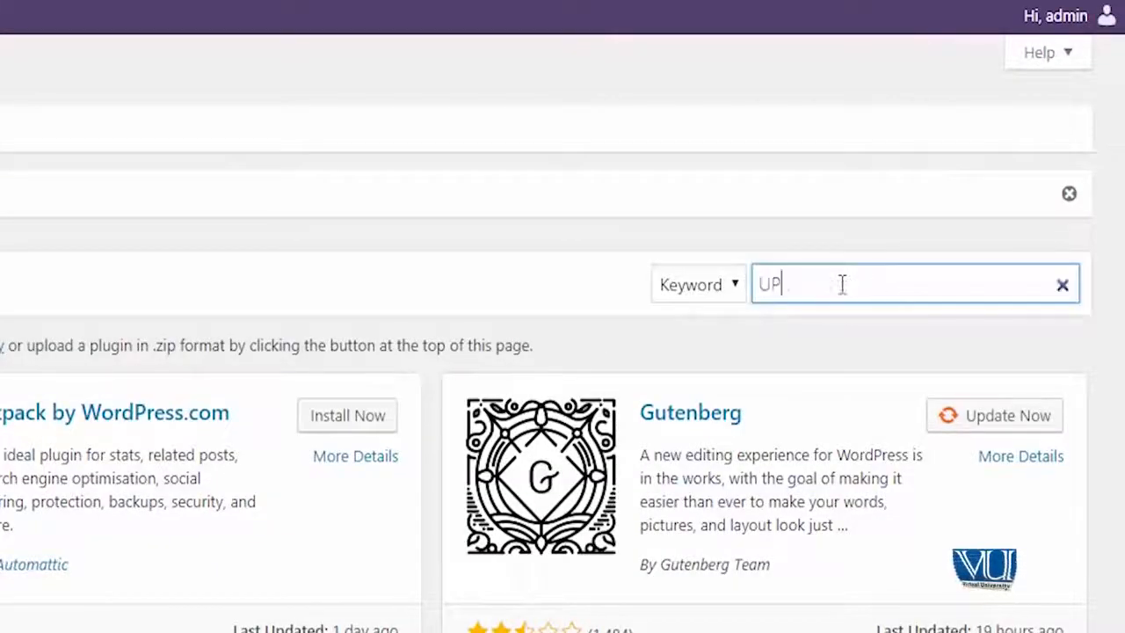
Search plugins for UPDRAFT and install the UpdraftPlus WordPress Backup Plugin.
{"action": "type", "text": "DRAFT"}
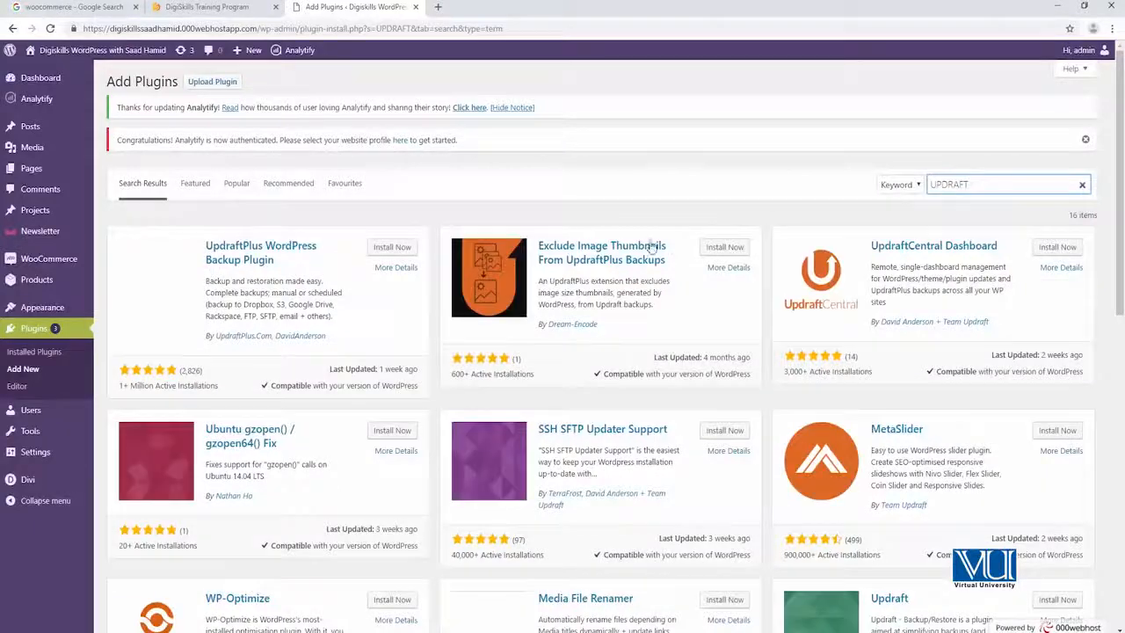
{"action": "left_click", "coordinate": [392, 246]}
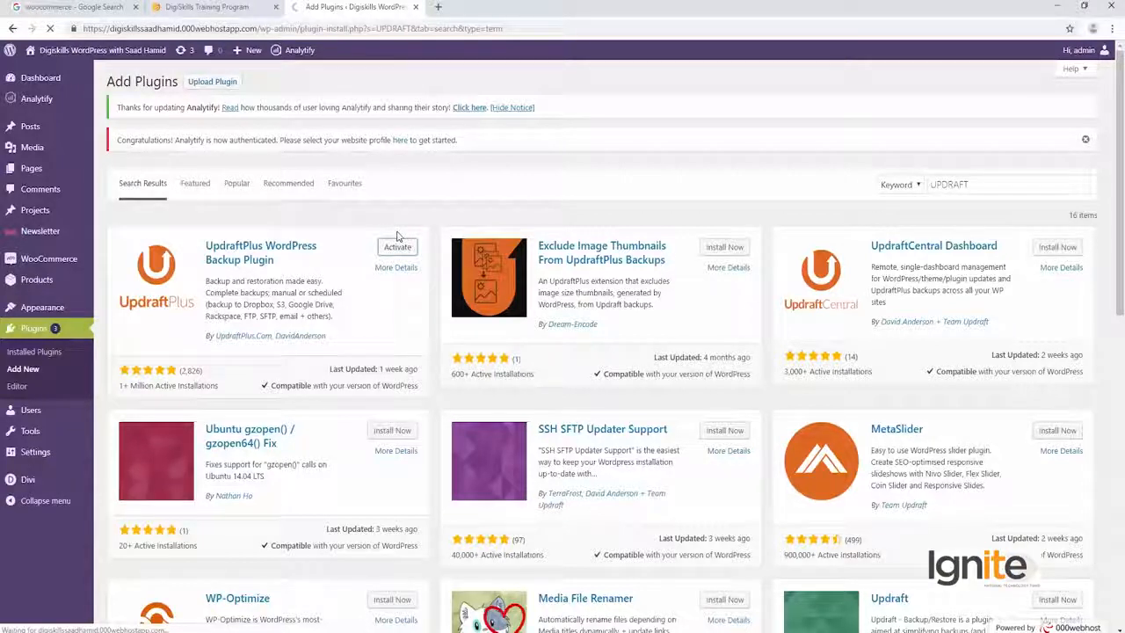
Activate the newly installed UpdraftPlus plugin.
{"action": "left_click", "coordinate": [398, 246]}
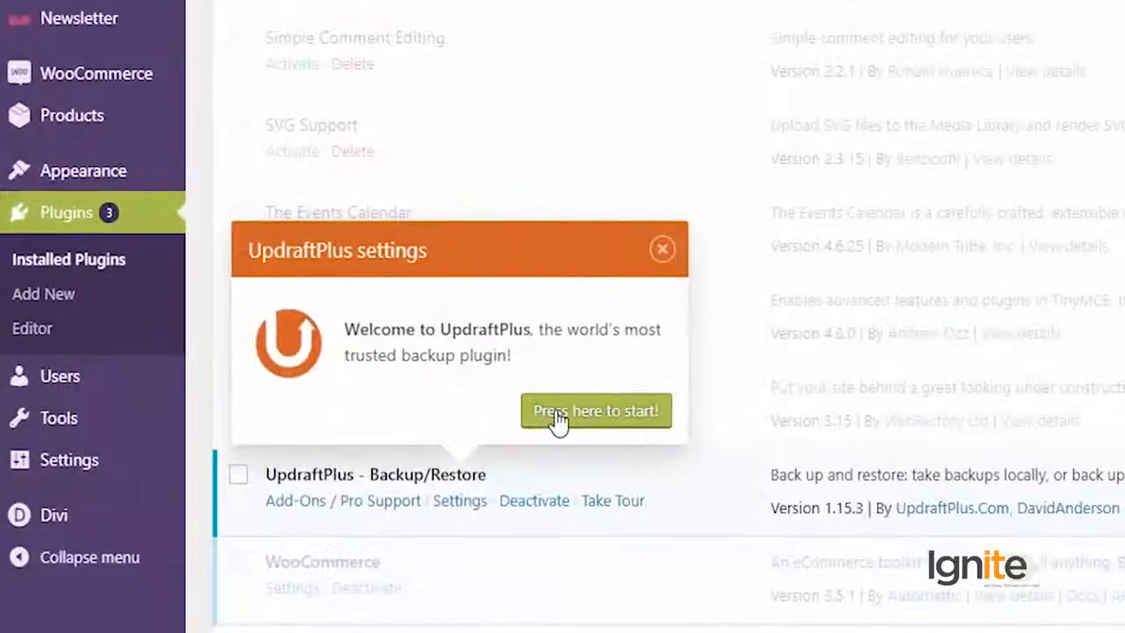
{"action": "mouse_move", "coordinate": [702, 63]}
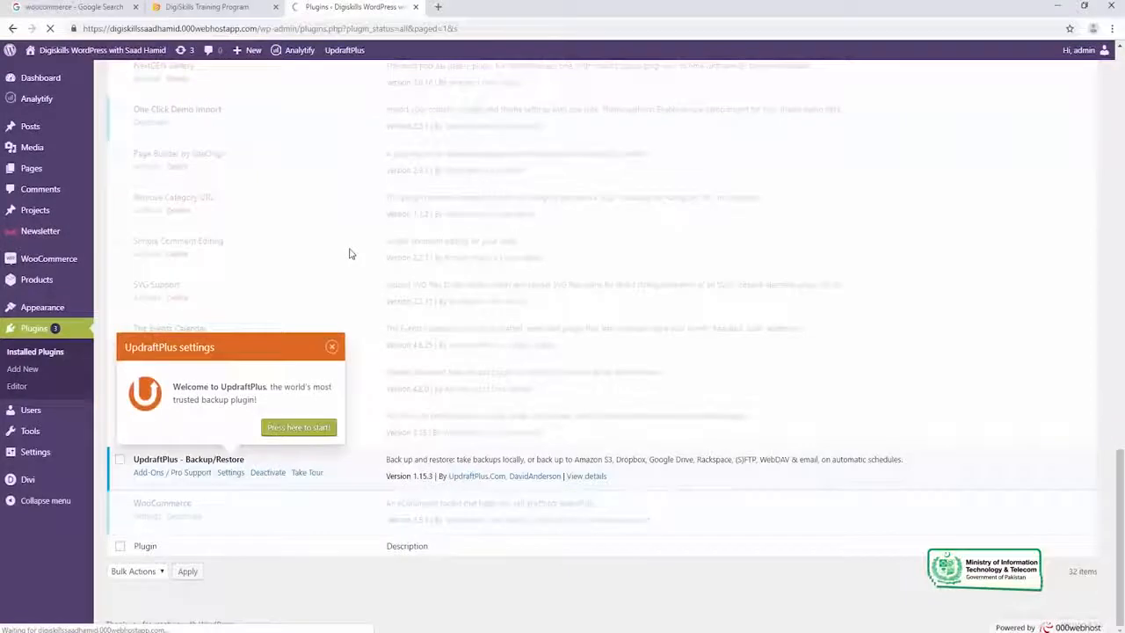
Start UpdraftPlus from its welcome prompt and step the tour back to 'Your first backup'.
{"action": "left_click", "coordinate": [298, 428]}
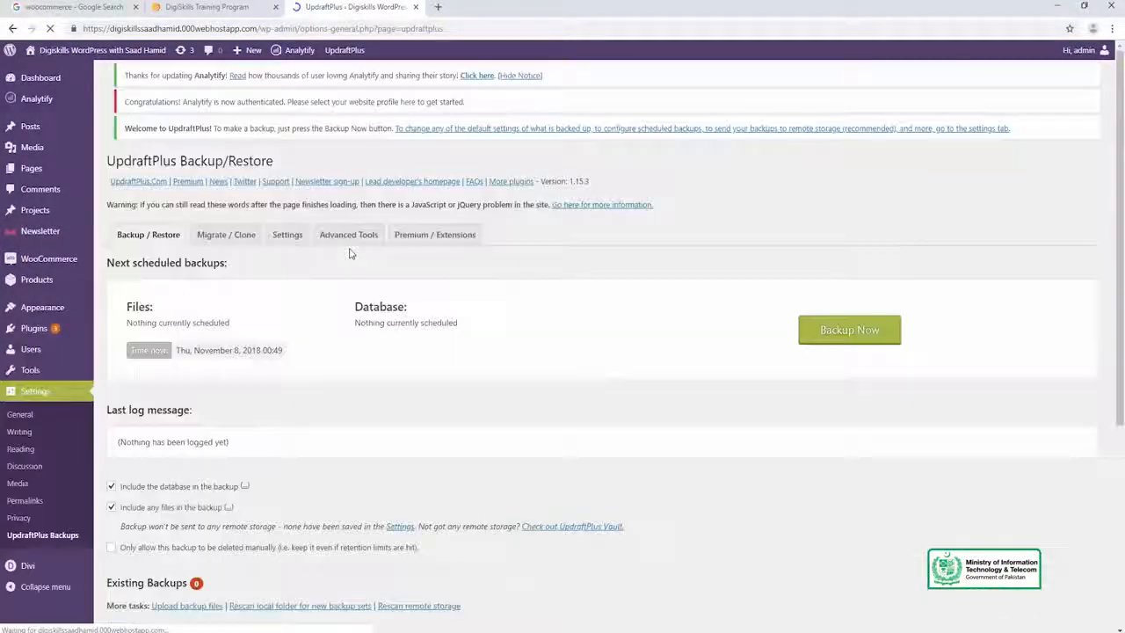
{"action": "left_click", "coordinate": [849, 329]}
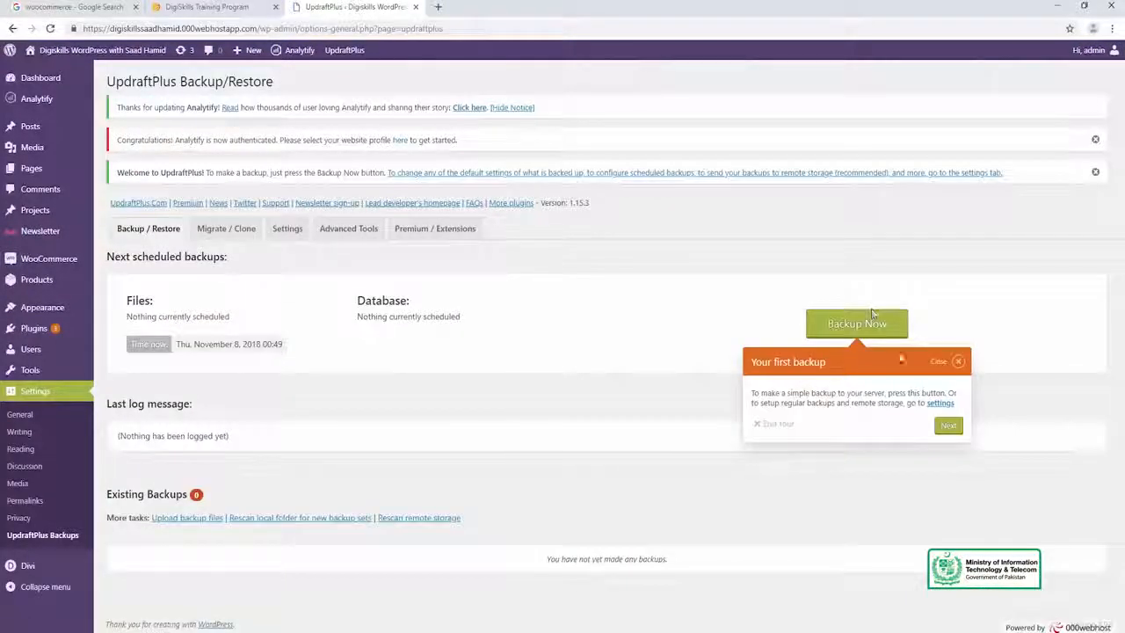
{"action": "left_click", "coordinate": [948, 425]}
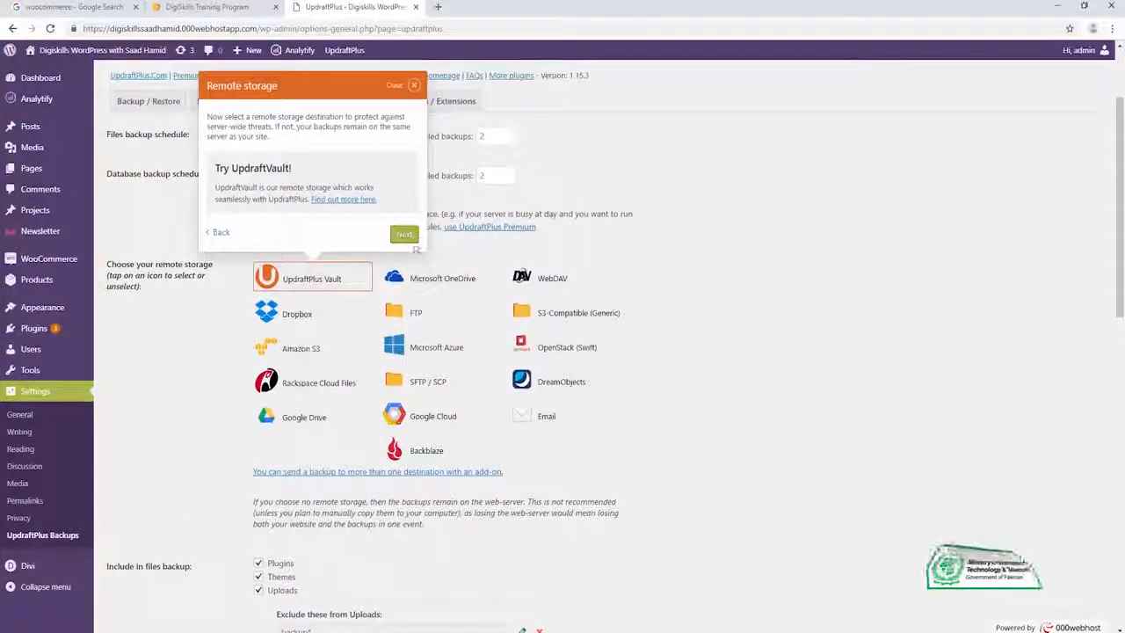
{"action": "left_click", "coordinate": [405, 234]}
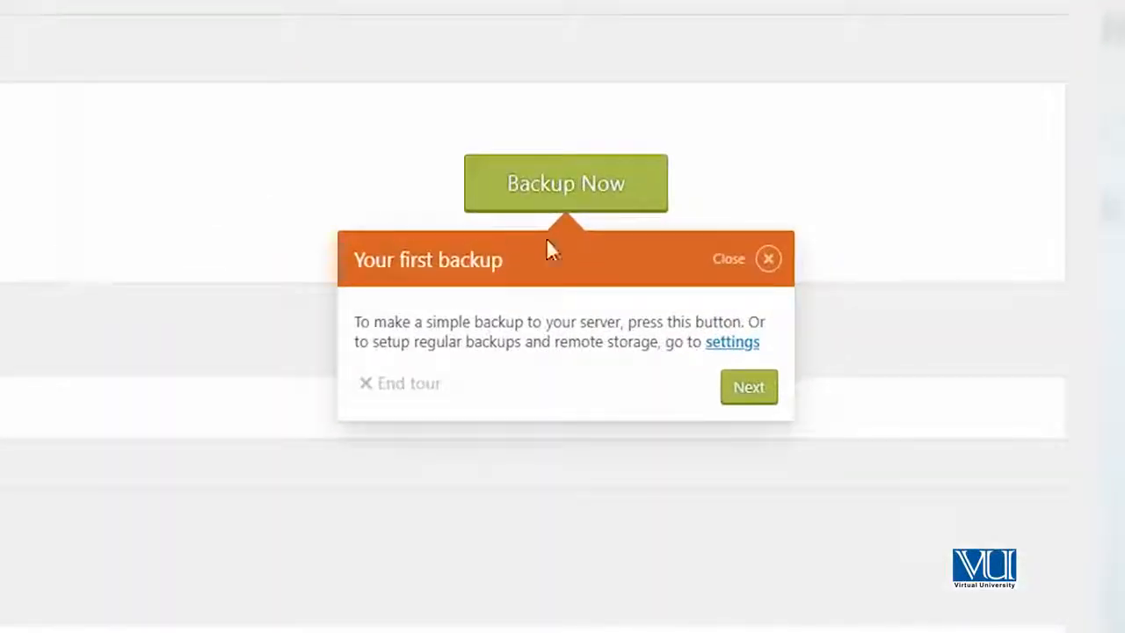
Run Backup Now for the first site backup and dismiss the Analytify authentication notice.
{"action": "left_click", "coordinate": [566, 183]}
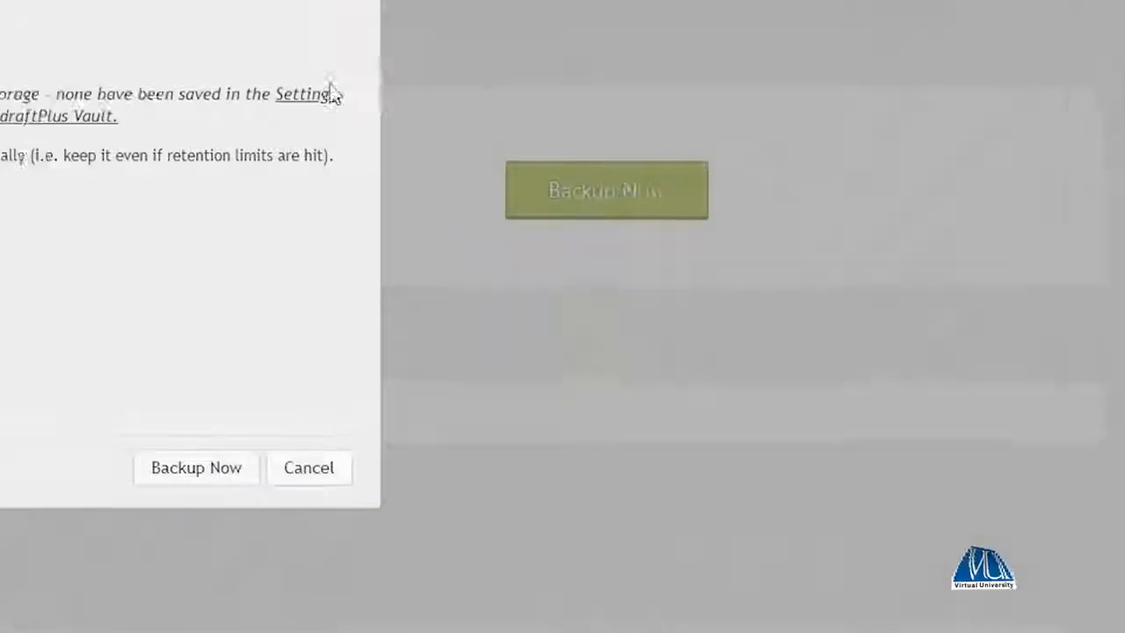
{"action": "left_click", "coordinate": [196, 466]}
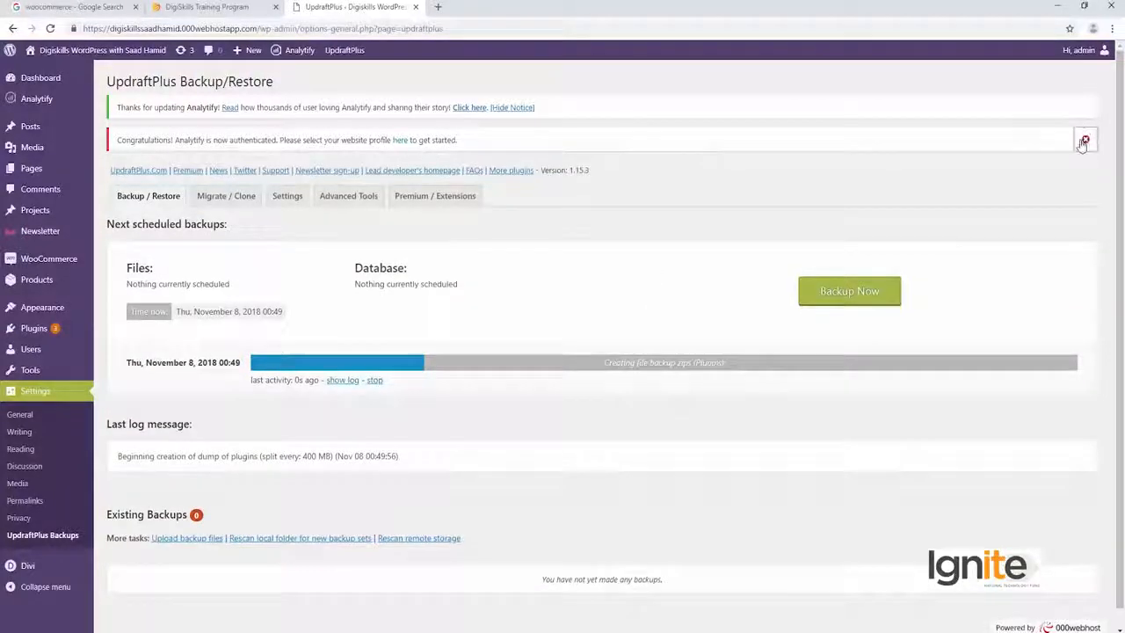
{"action": "left_click", "coordinate": [1085, 141]}
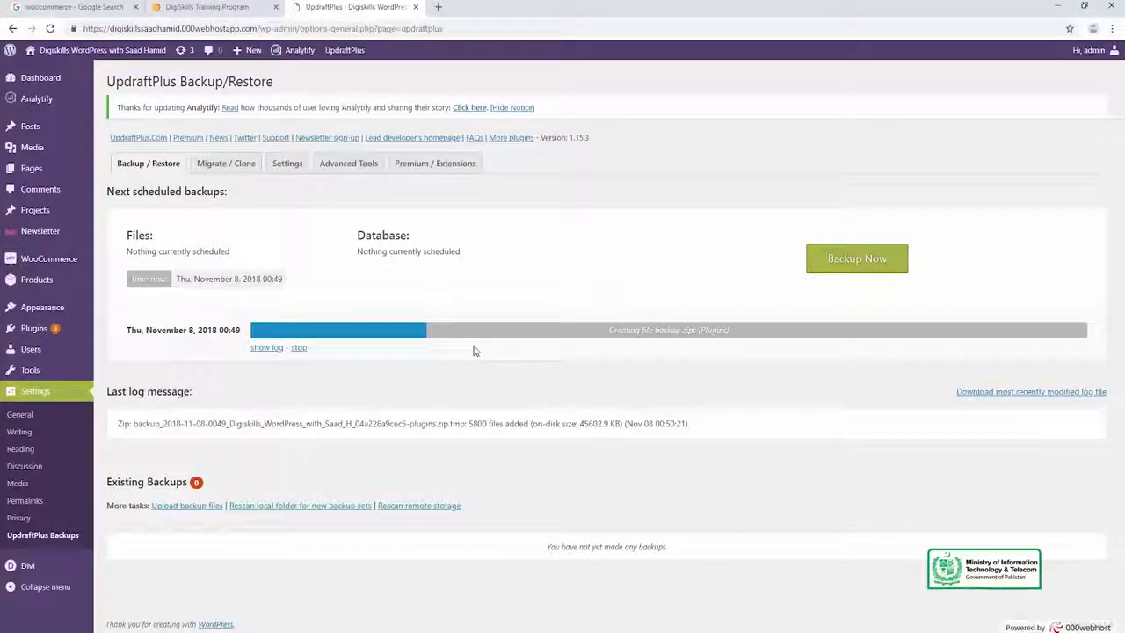
{"action": "left_click", "coordinate": [288, 163]}
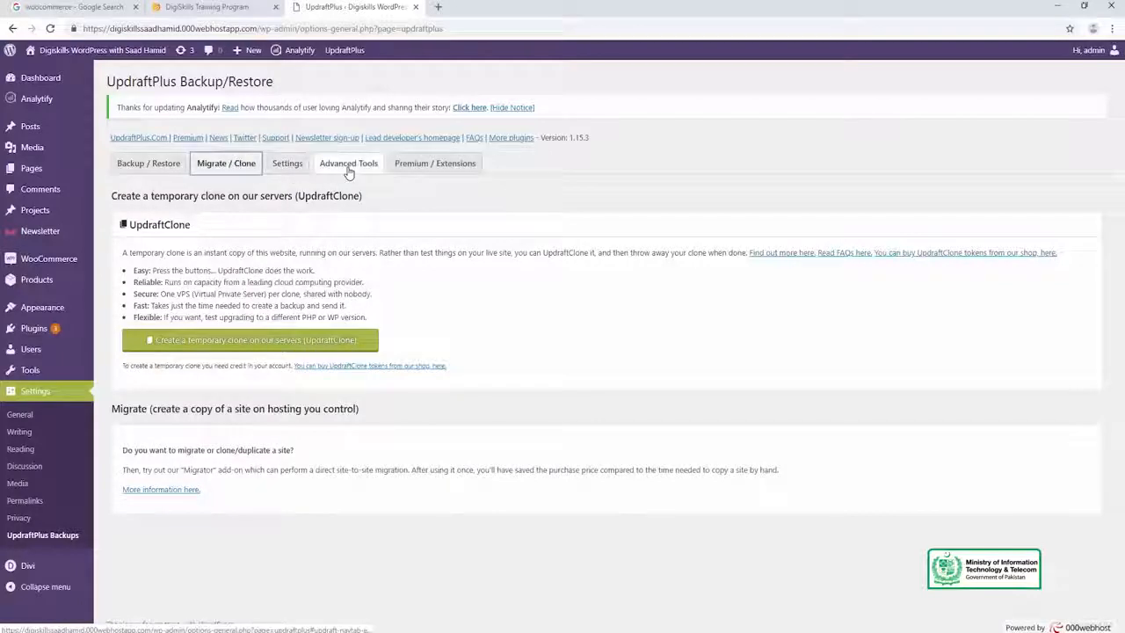
{"action": "left_click", "coordinate": [348, 164]}
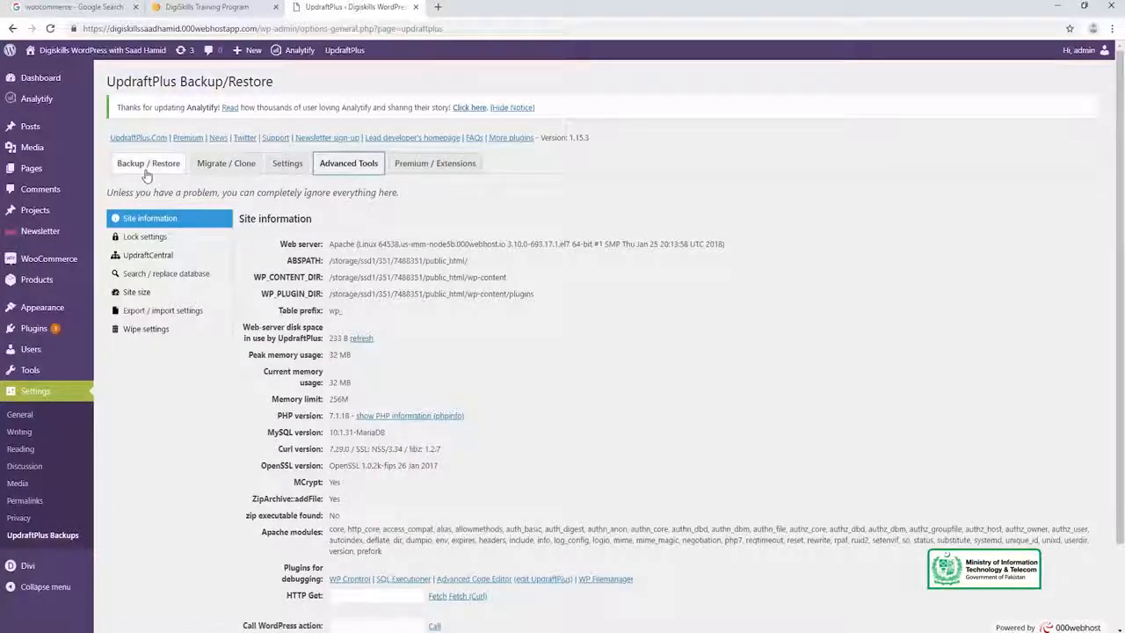
{"action": "left_click", "coordinate": [147, 162]}
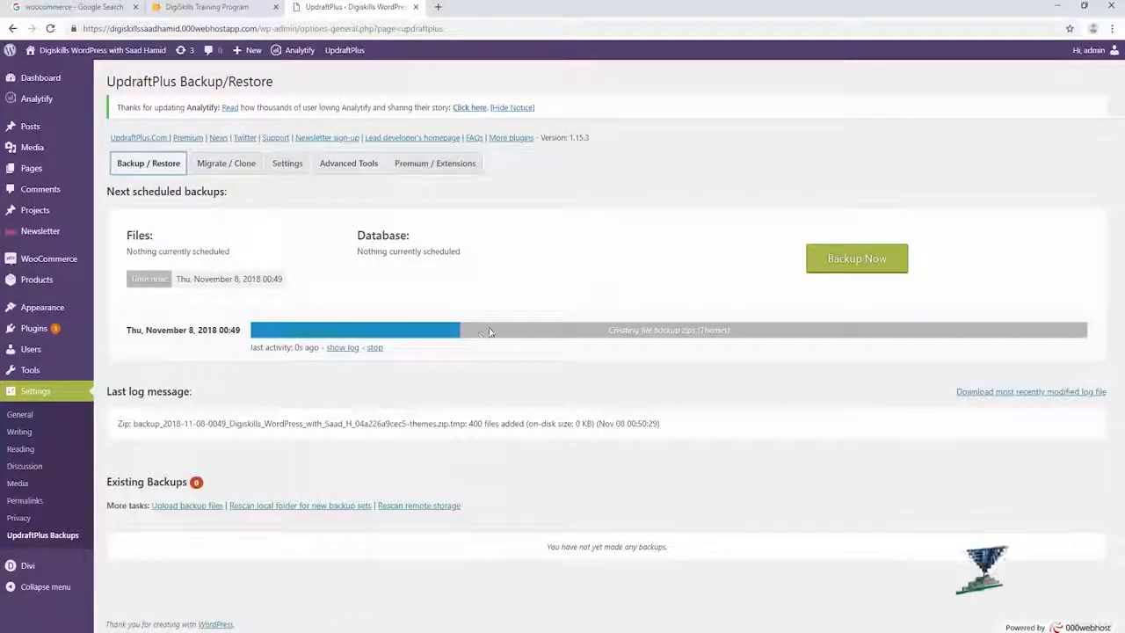